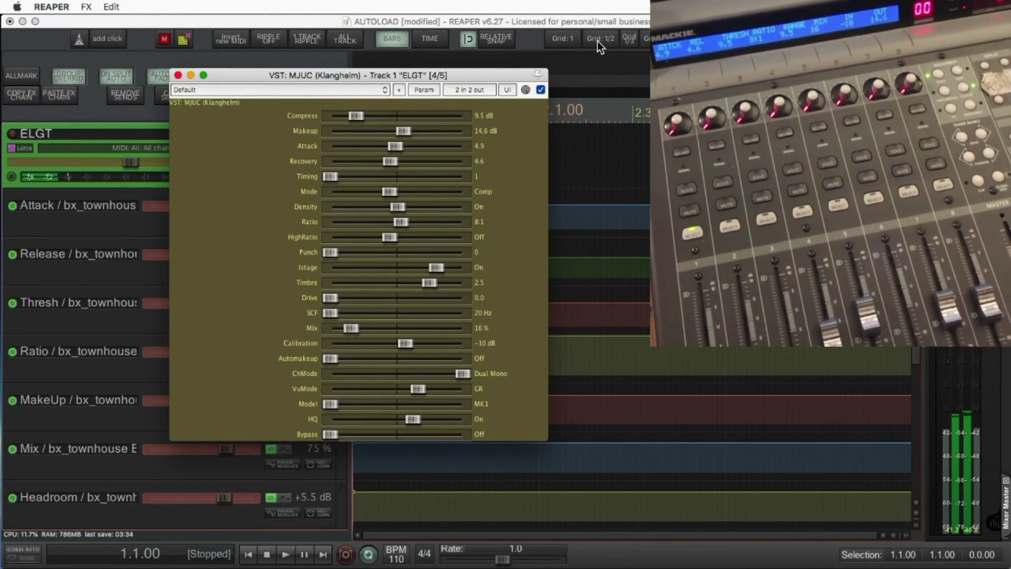
mouse_move(599, 47)
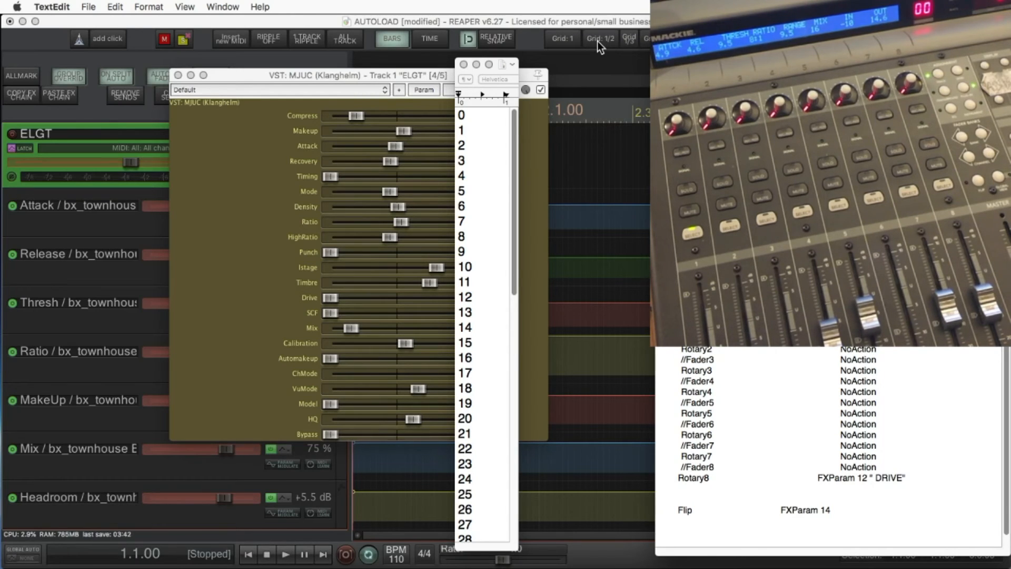
mouse_move(600, 45)
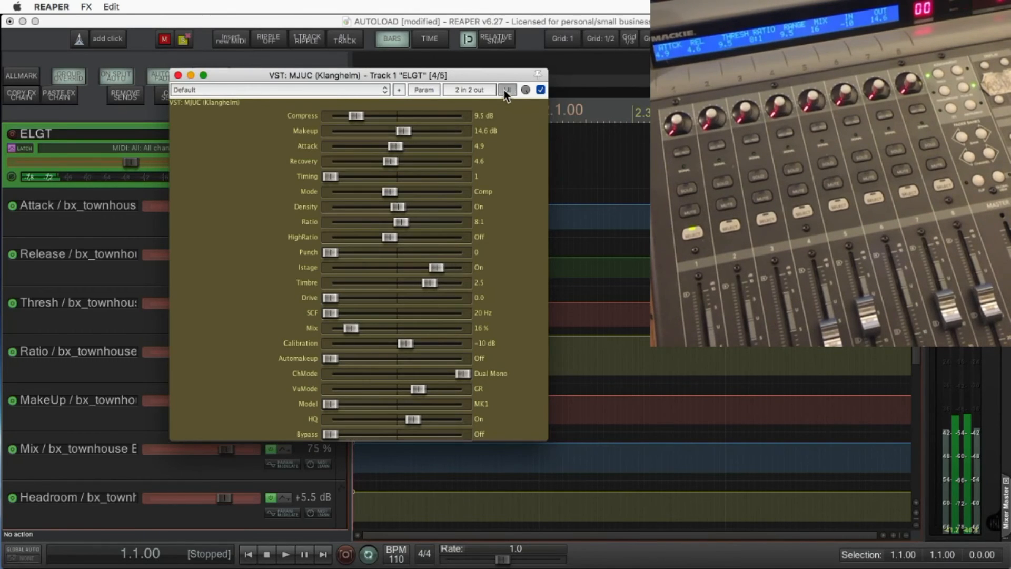
- Switch the MJUC compressor window from parameter sliders to its graphical panel
left_click(507, 89)
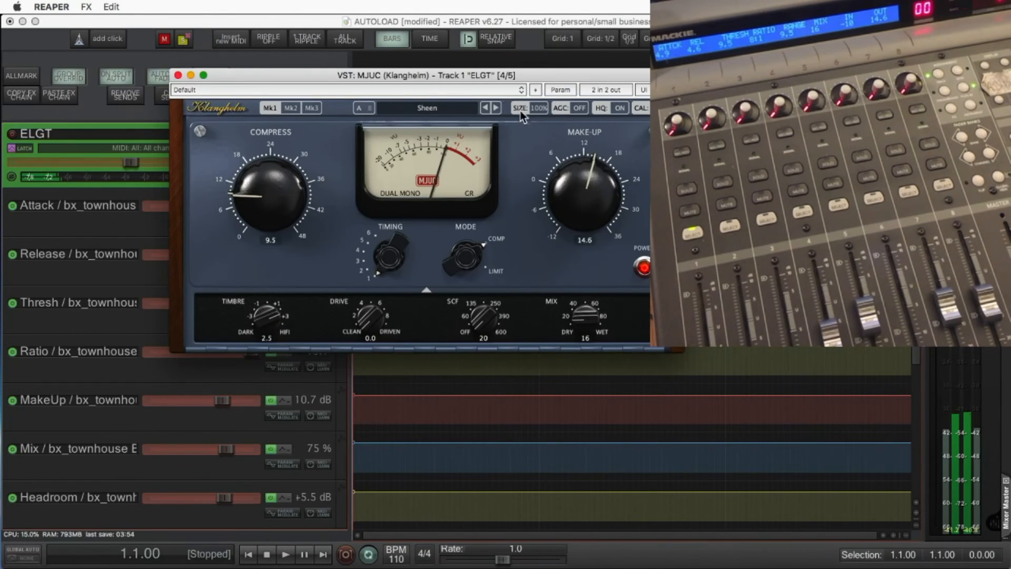
mouse_move(637, 82)
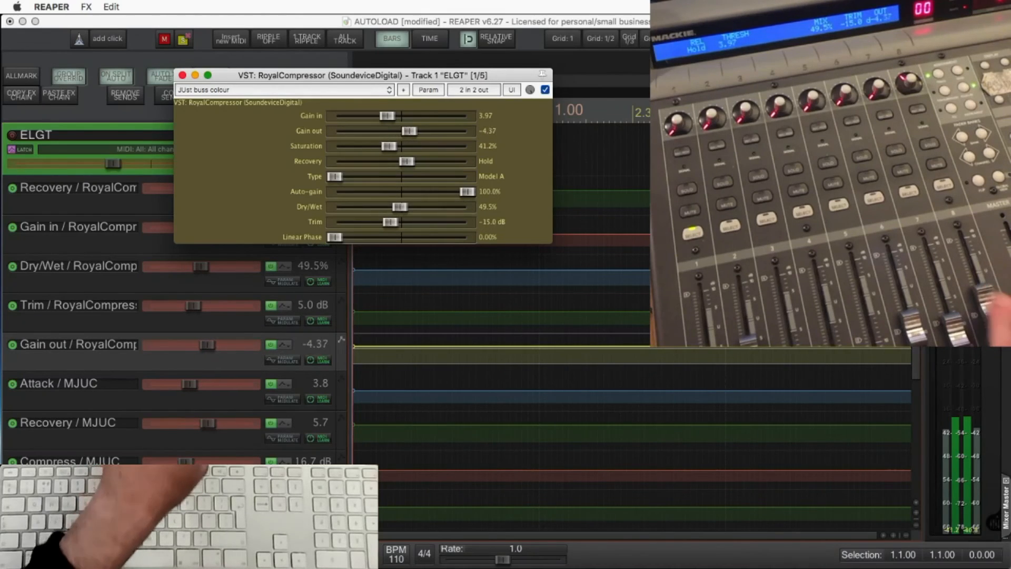
- Bring up the RoyalCompressor FX window to add its parameter envelopes on ELGT
left_click(181, 75)
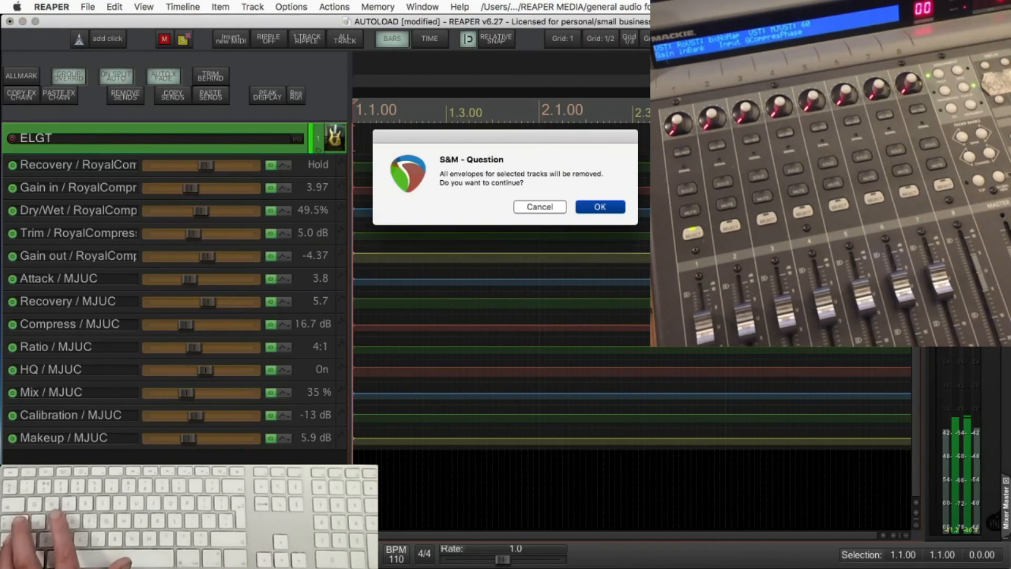
- Confirm the SWS prompt so all envelopes are removed from track ELGT
left_click(599, 206)
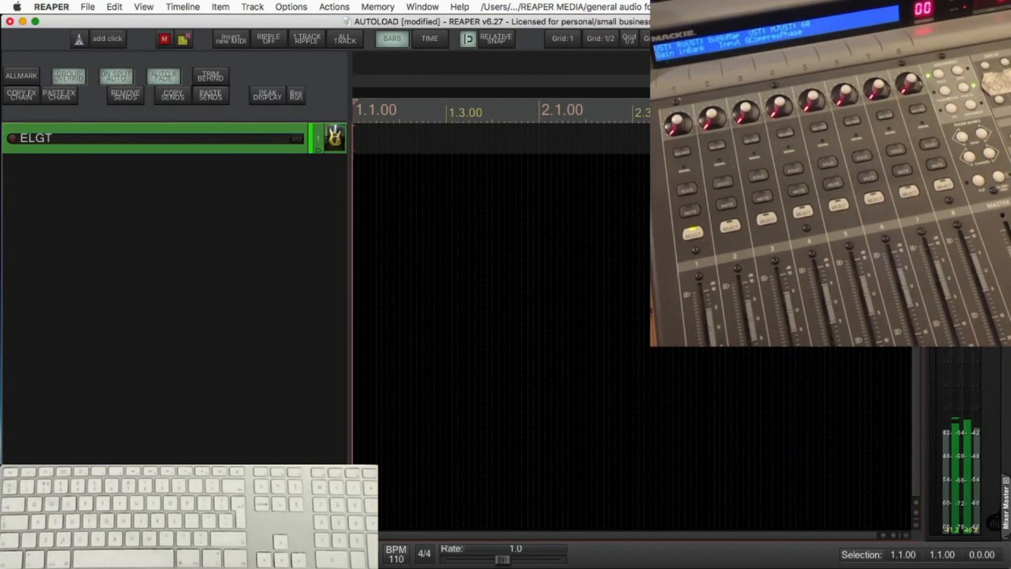